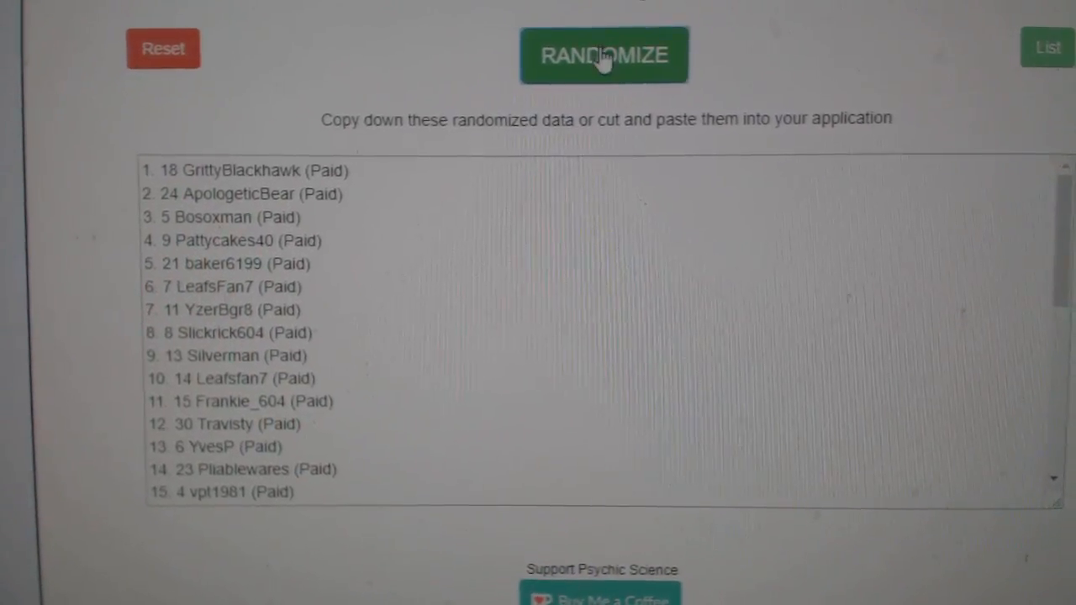
Randomize the participant names with their numbers into a fresh order and view the result.
left_click(603, 54)
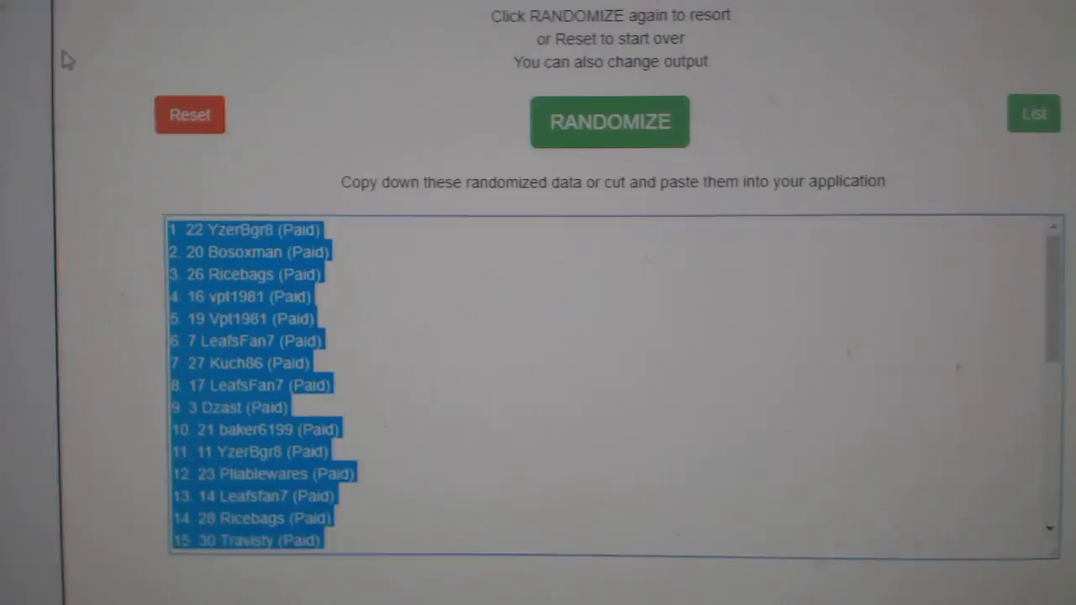
scroll("down", 3)
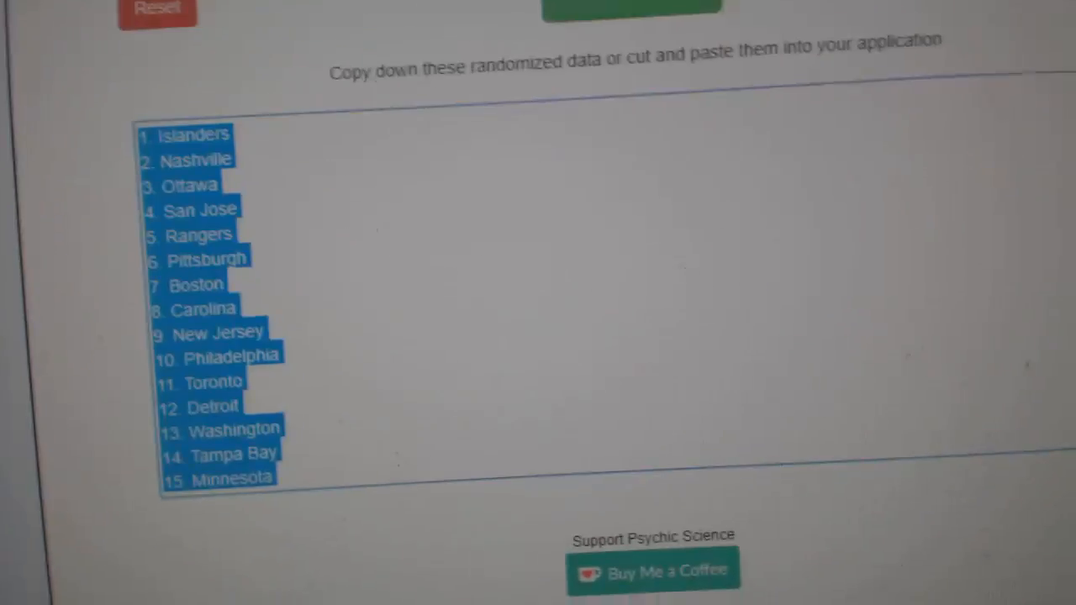
Randomize the hockey team names into a different order in the output box.
left_click(642, 15)
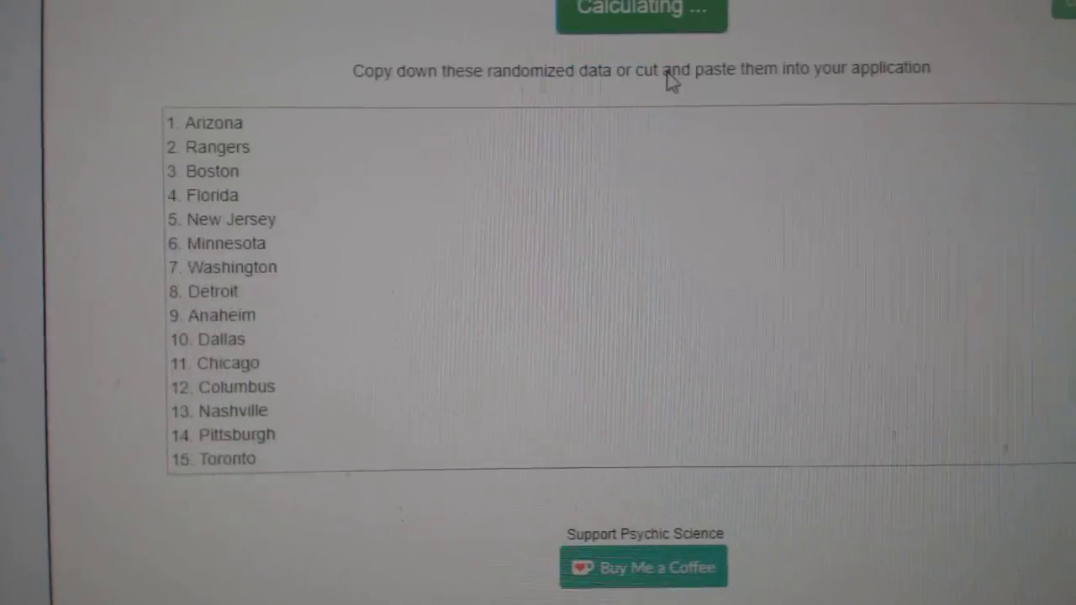